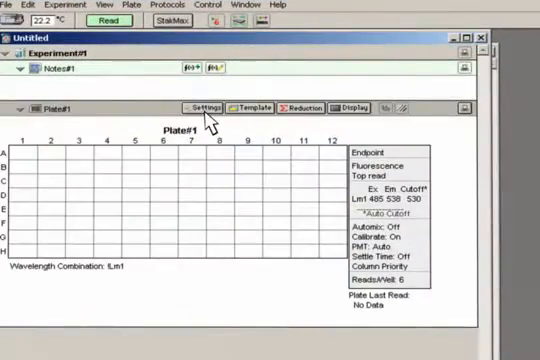
# Choose the 384 Well Standard clrbtm assay plate type and move to Compound Transfer
pyautogui.click(196, 108)
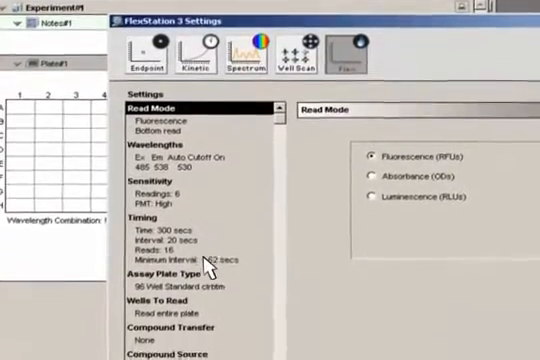
pyautogui.click(164, 276)
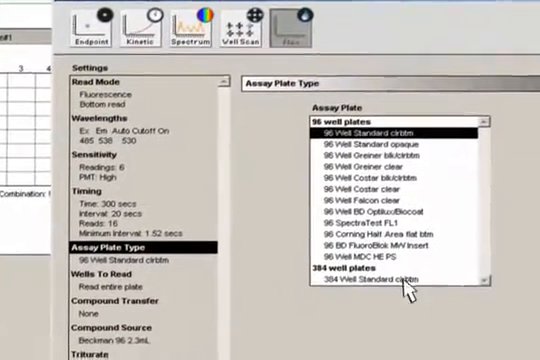
pyautogui.click(388, 280)
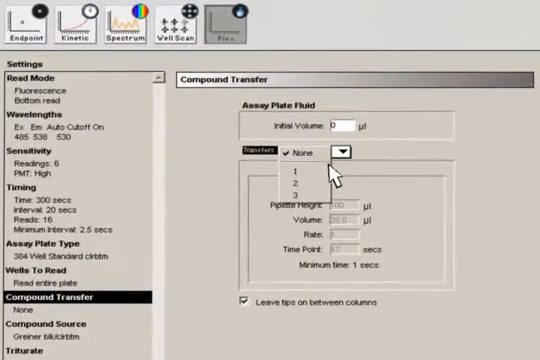
pyautogui.click(290, 168)
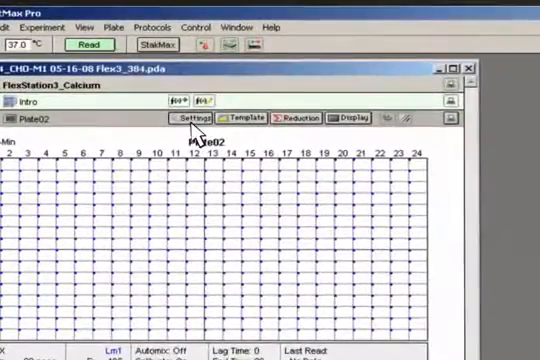
# Show the FlexStation 3 fluorescence bottom-read settings for the 96-well calcium plate
pyautogui.click(180, 118)
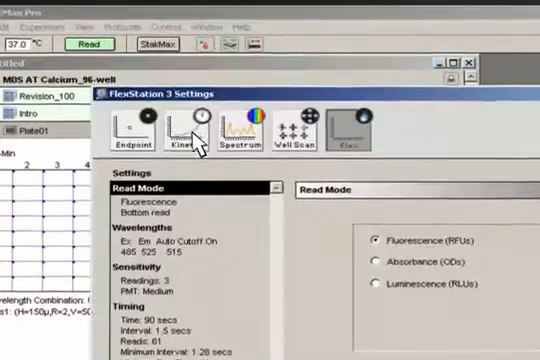
# Scroll the untitled experiment to reveal the 384-well Plate#1 read summary
pyautogui.scroll(-3)
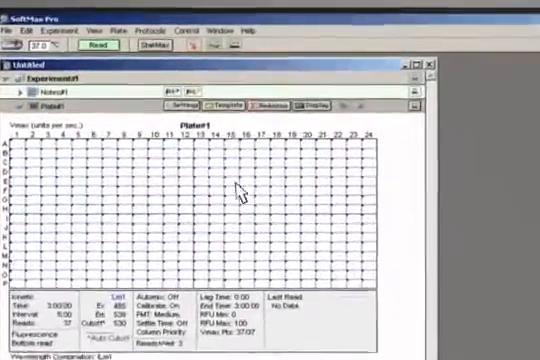
# Show Plate#1 timing: Run Time 3:00:00, Interval 5:00, 37 reads
pyautogui.click(192, 104)
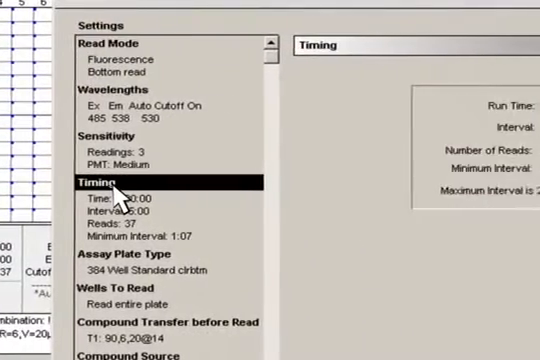
pyautogui.click(96, 184)
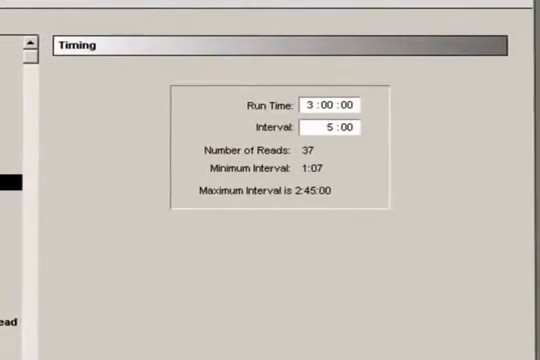